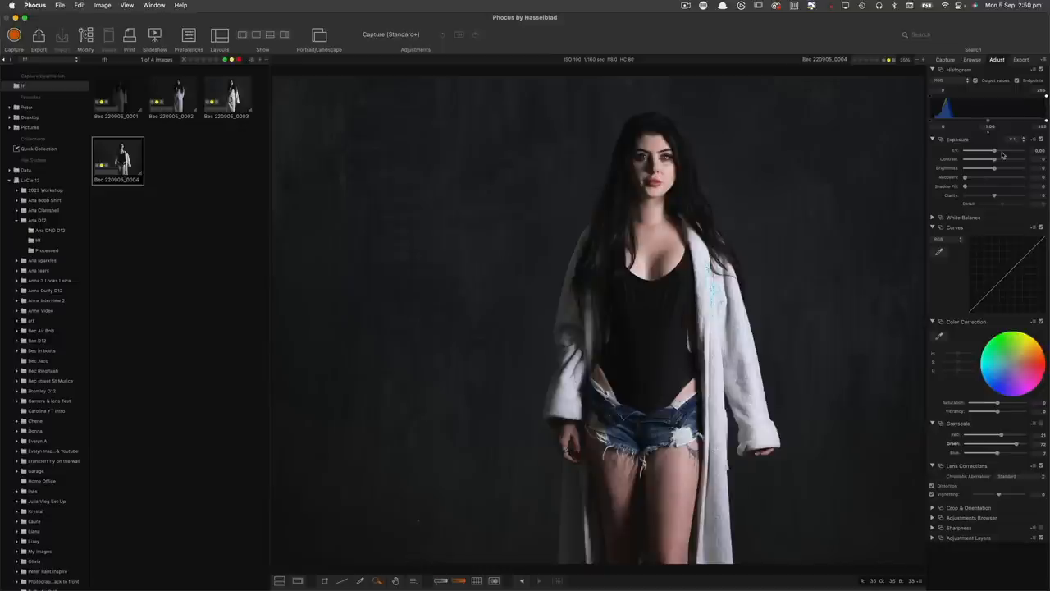
# Capture tethered shot 0005, then display shot 0004 again for comparison.
pyautogui.click(173, 160)
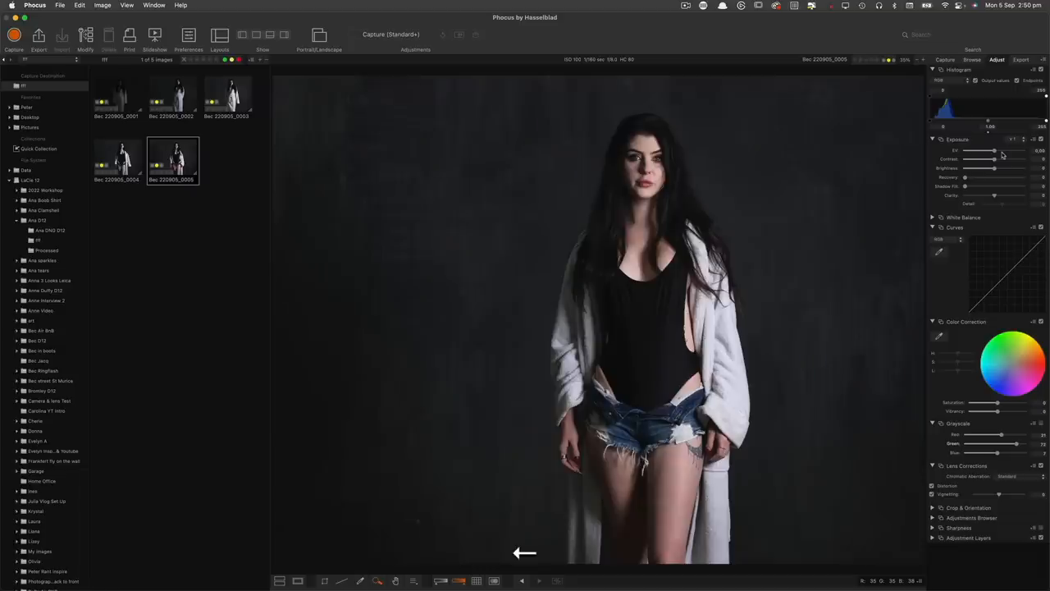
pyautogui.click(118, 160)
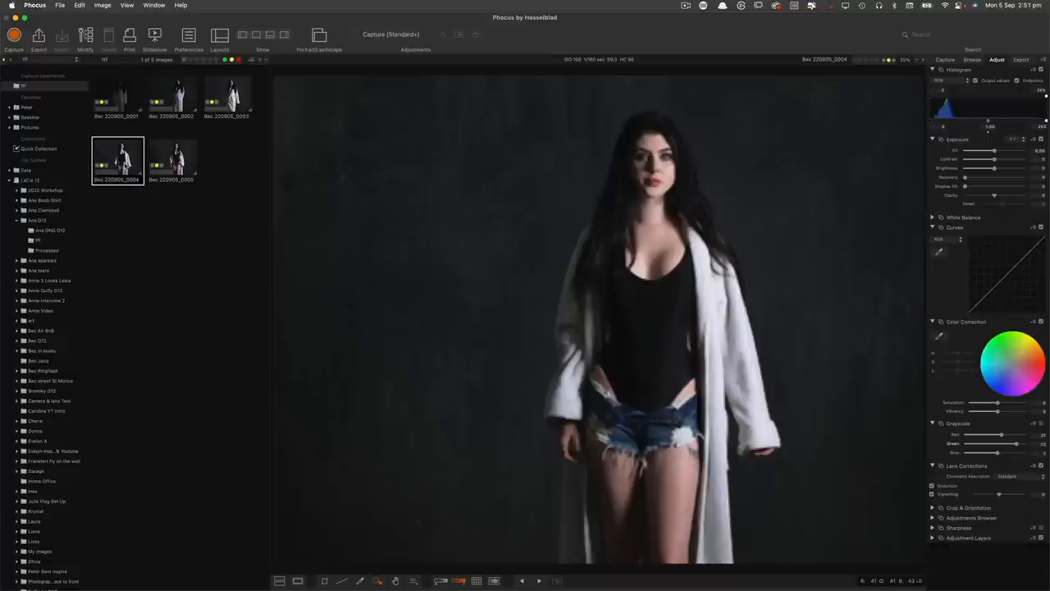